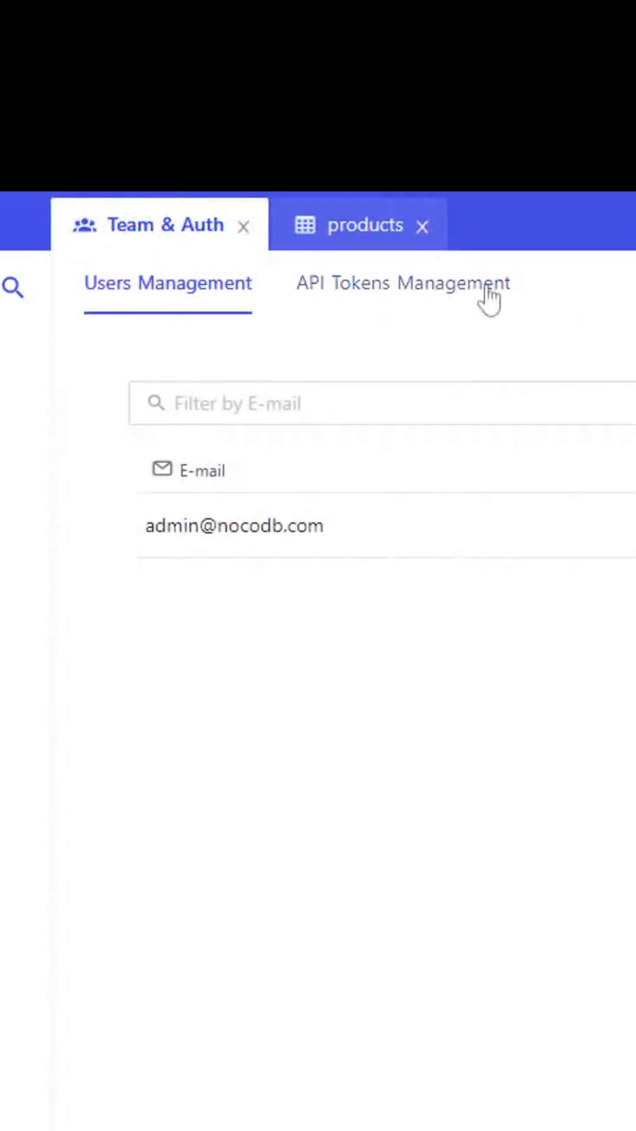
Switch Team & Auth to the API Tokens Management tab.
{"action": "left_click", "coordinate": [403, 283]}
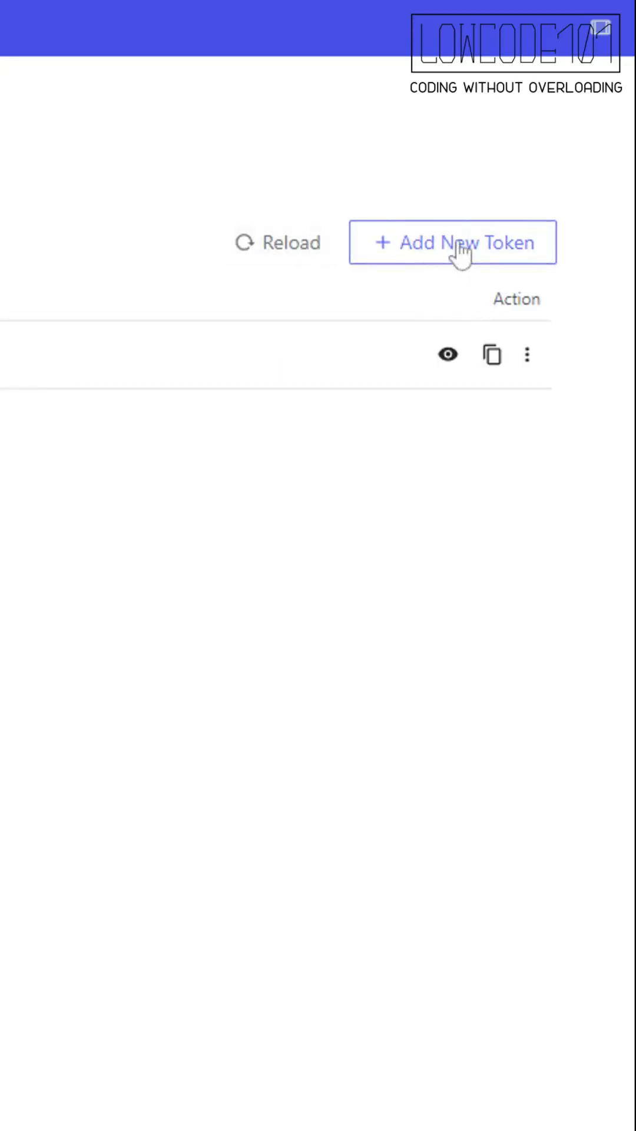
Add a new API token, reveal its value and copy it.
{"action": "left_click", "coordinate": [455, 244]}
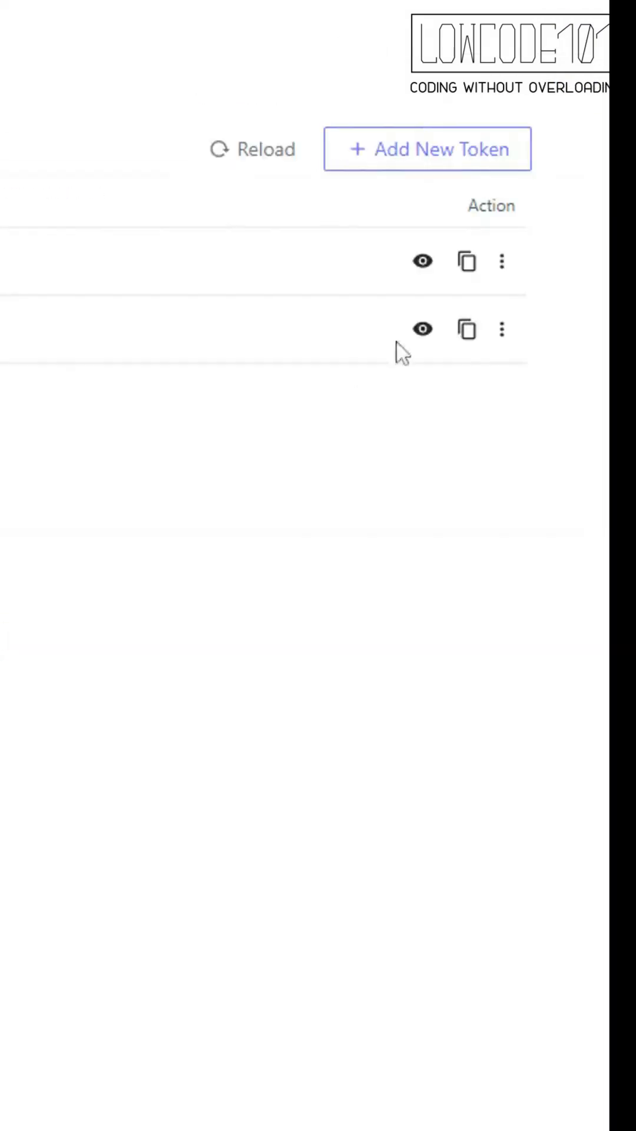
{"action": "left_click", "coordinate": [423, 330]}
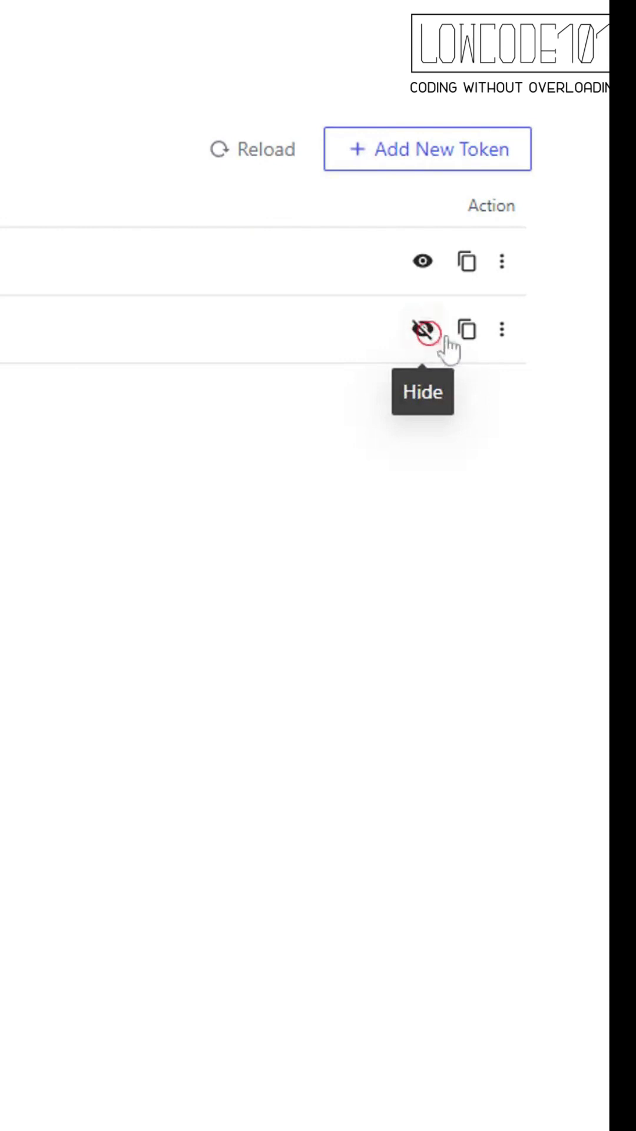
{"action": "mouse_move", "coordinate": [465, 331]}
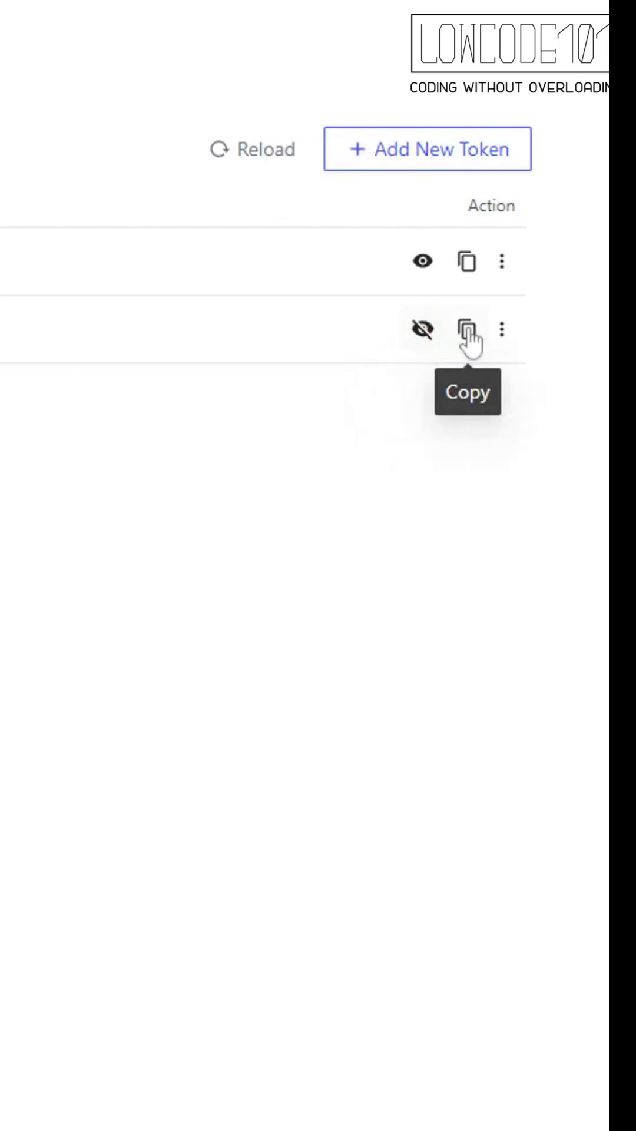
{"action": "left_click", "coordinate": [465, 329]}
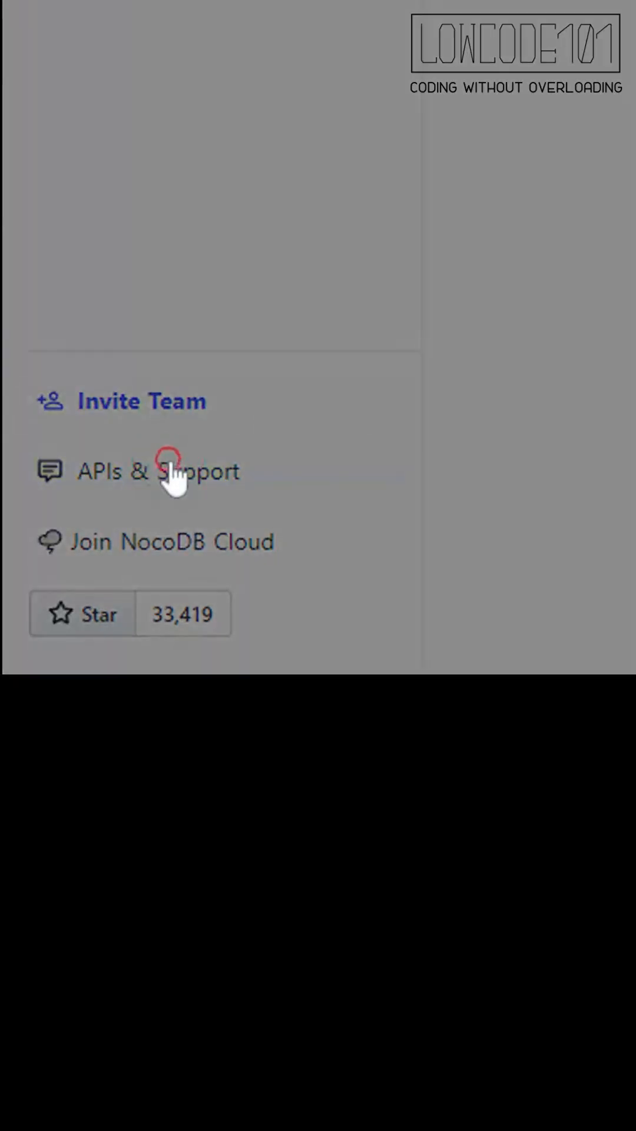
Open the REST APIs Swagger page from APIs & Support.
{"action": "left_click", "coordinate": [170, 472]}
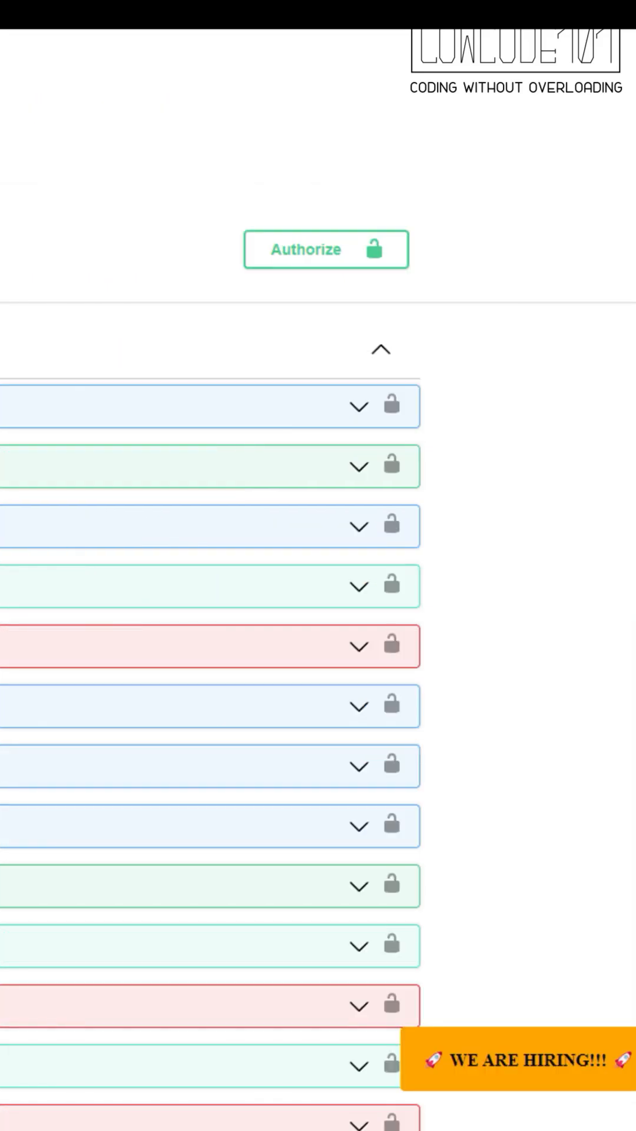
Authorize Swagger with the copied token in xc-auth and expand GET /products/{rowId}.
{"action": "left_click", "coordinate": [327, 249]}
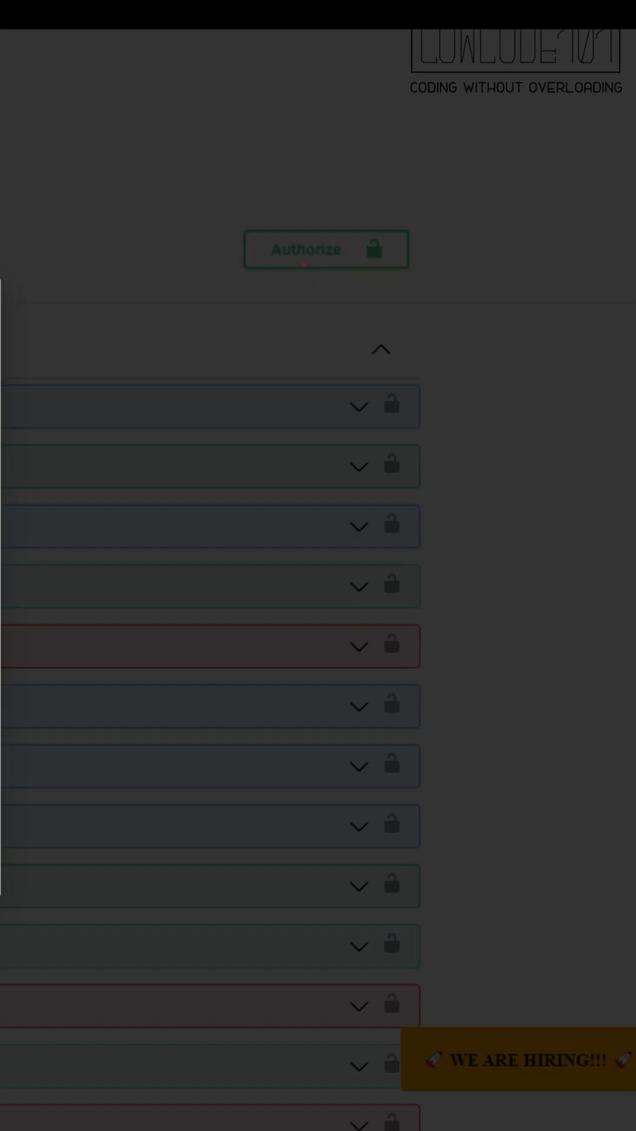
{"action": "left_click", "coordinate": [325, 249]}
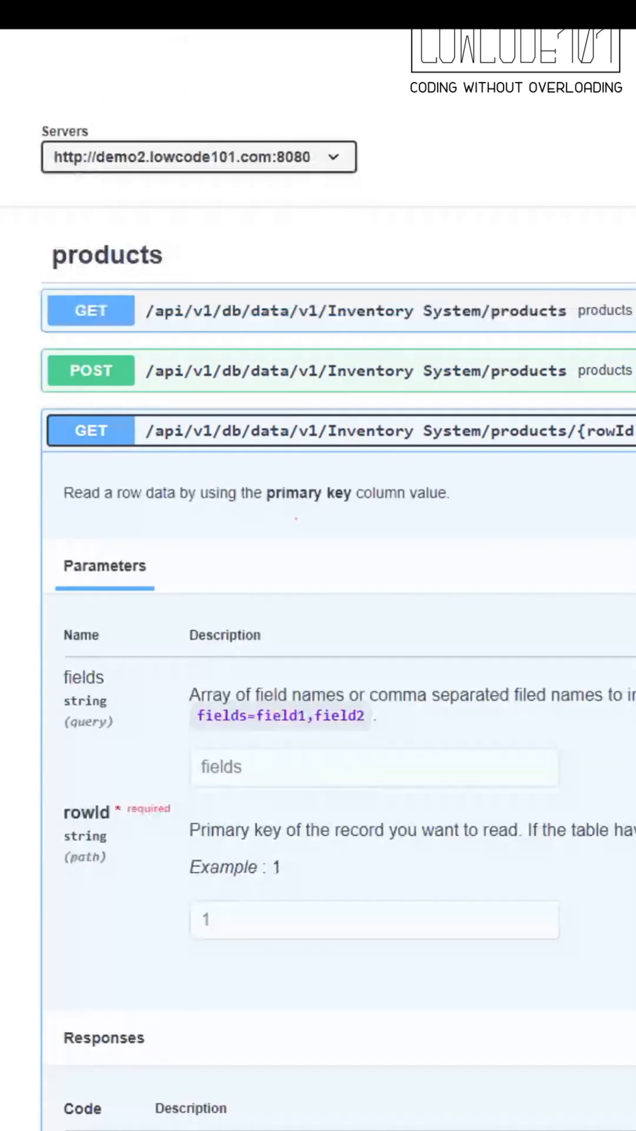
Execute the read request for products rowId 1 and view the JSON response.
{"action": "scroll", "scroll_direction": "down", "scroll_amount": 3}
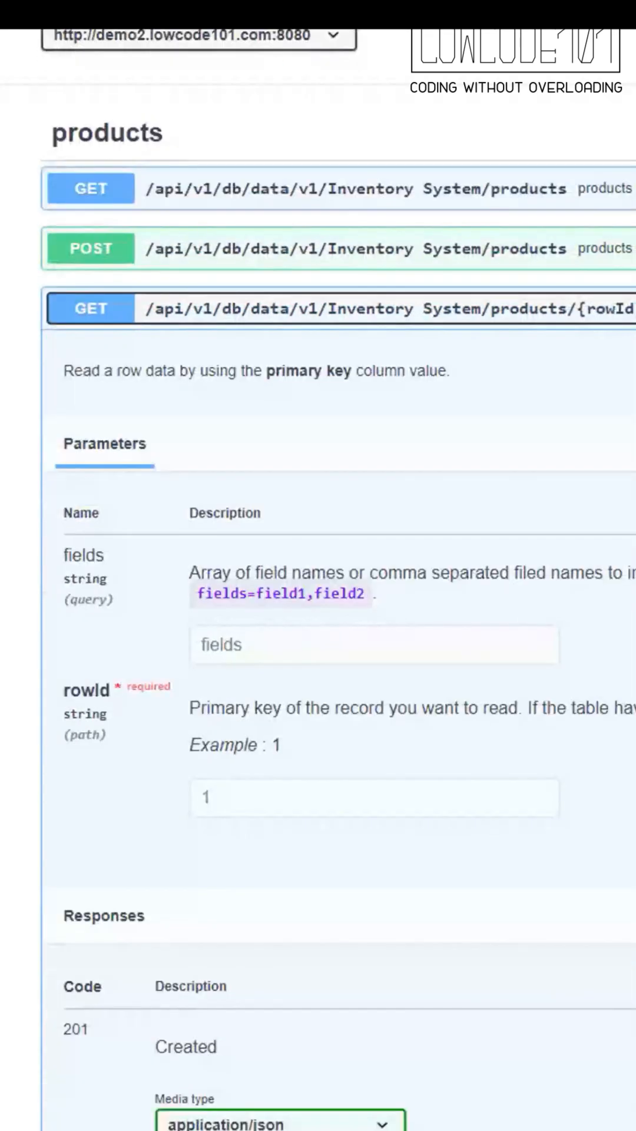
{"action": "scroll", "scroll_direction": "down", "scroll_amount": 3}
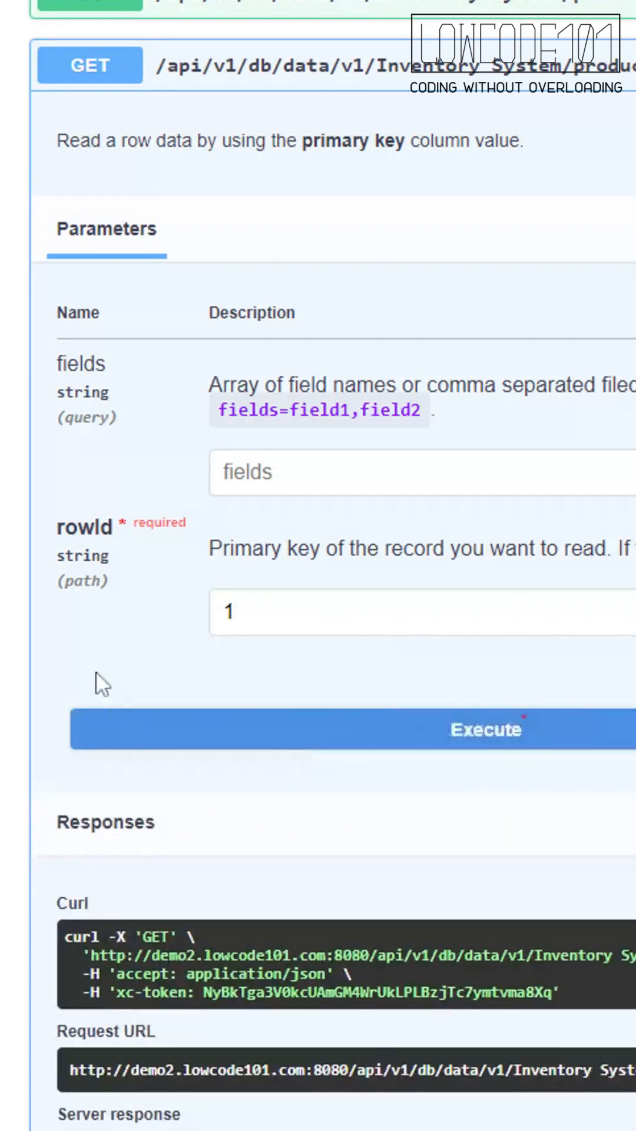
{"action": "left_click", "coordinate": [486, 729]}
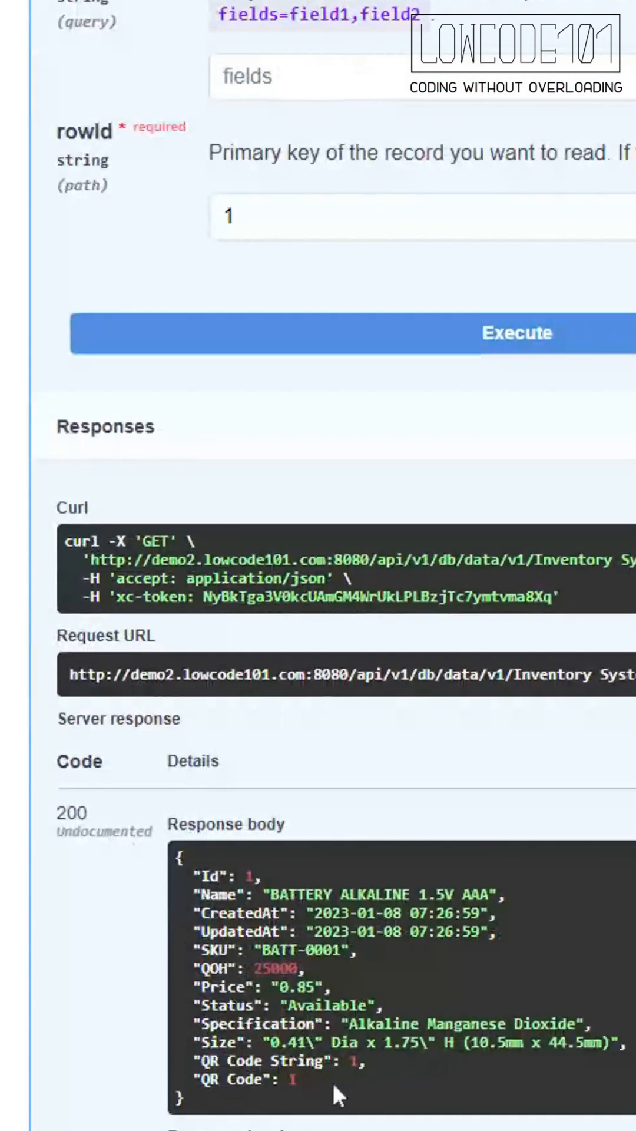